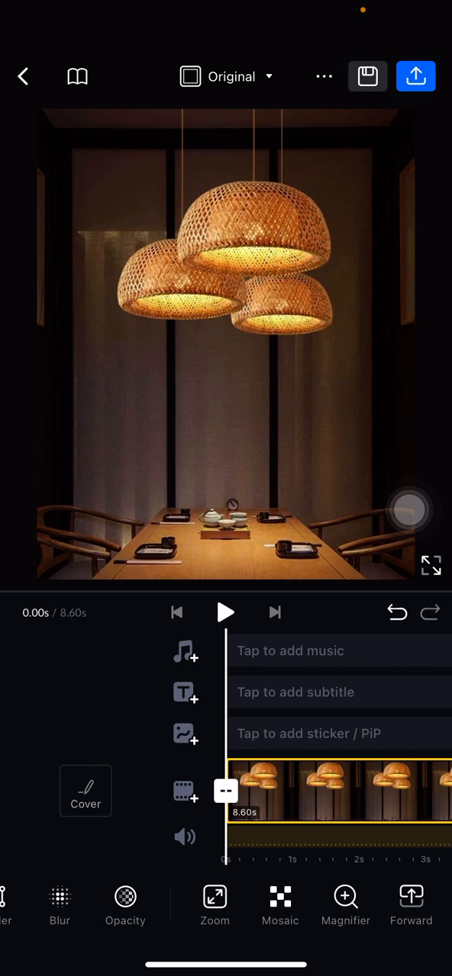
Add the photo from the gallery as a sticker/PiP overlay layer over the clip.
{"action": "left_click", "coordinate": [226, 613]}
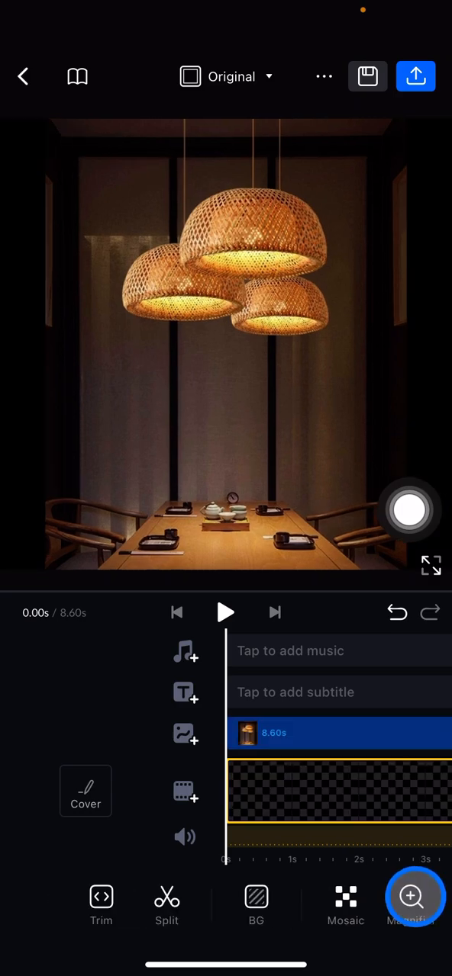
{"action": "left_click", "coordinate": [408, 509]}
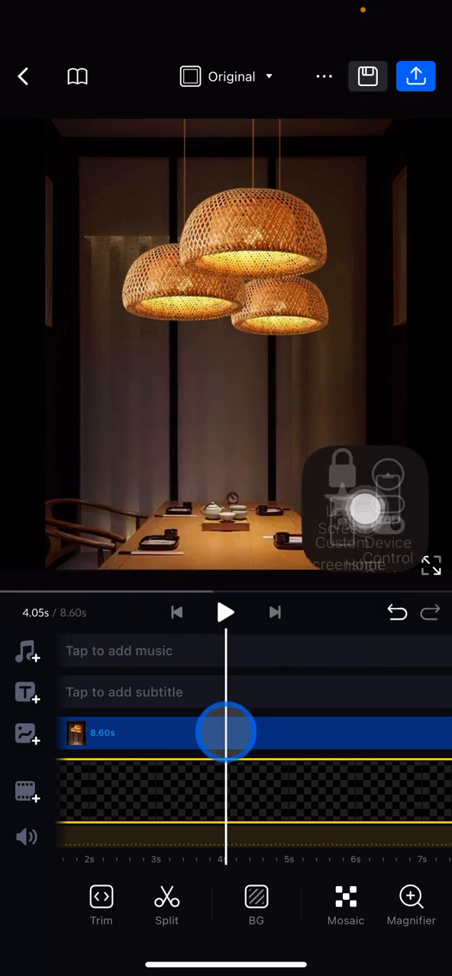
Split the photo overlay at about 4 seconds into 4.05s and 4.55s pieces.
{"action": "left_click", "coordinate": [166, 903]}
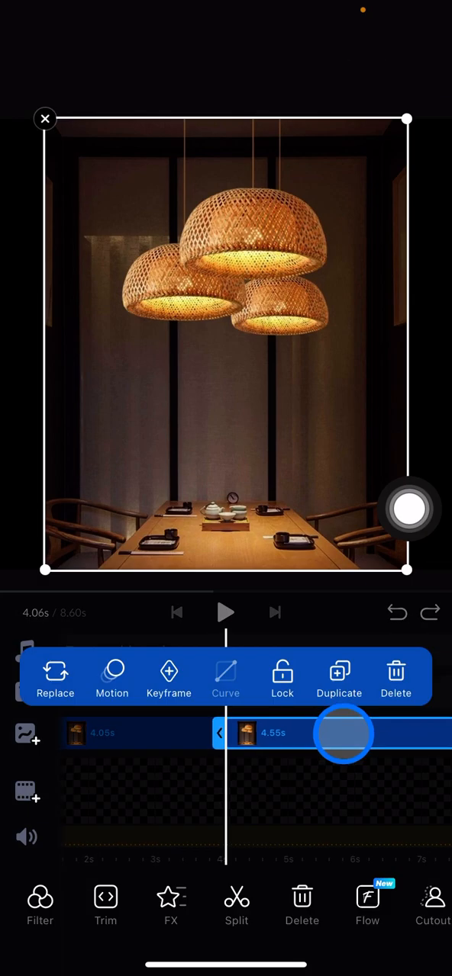
{"action": "left_click", "coordinate": [302, 897]}
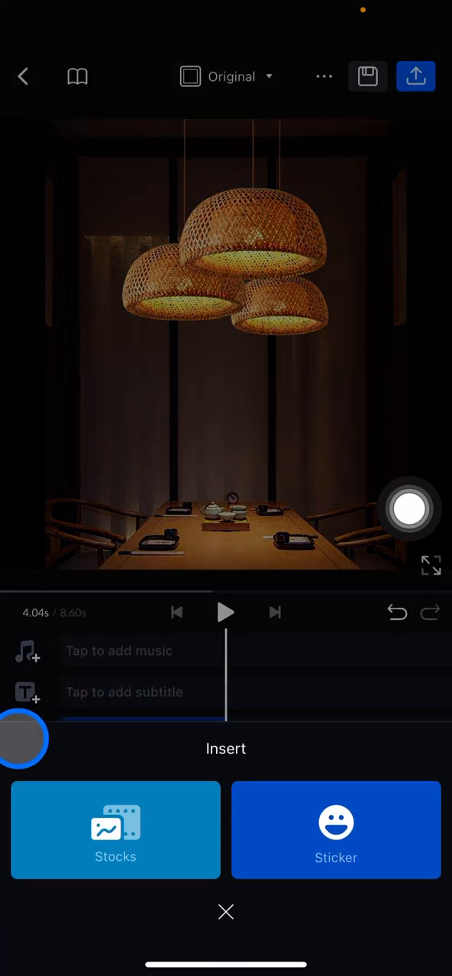
Remove the second overlay piece, keeping the 4.05-second photo at the start.
{"action": "left_click", "coordinate": [116, 830]}
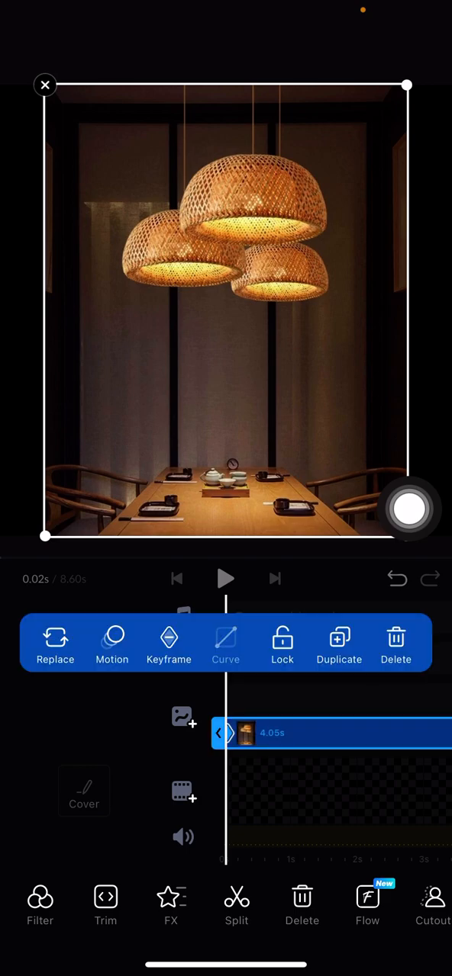
Place a second 4.88-second photo overlay stacked above the first one.
{"action": "left_click_drag", "start_coordinate": [409, 510], "coordinate": [409, 384]}
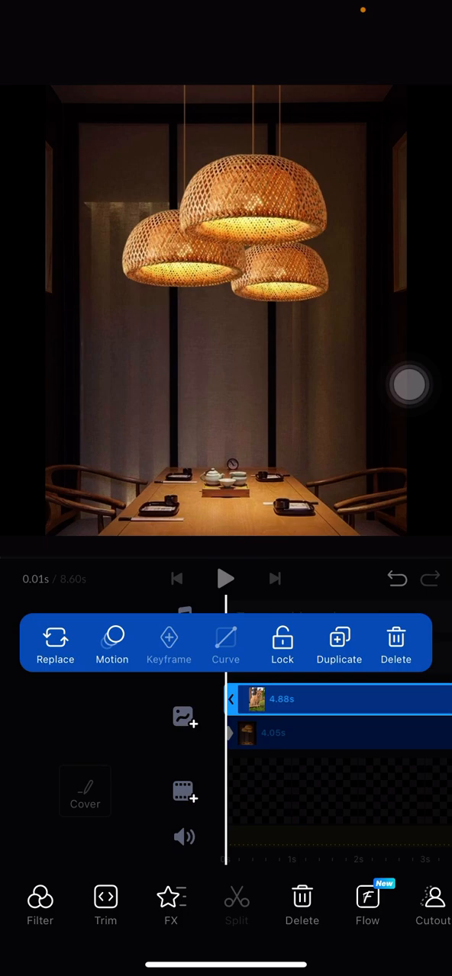
Deselect the overlays and return to the main toolbar with both layers committed.
{"action": "left_click", "coordinate": [167, 643]}
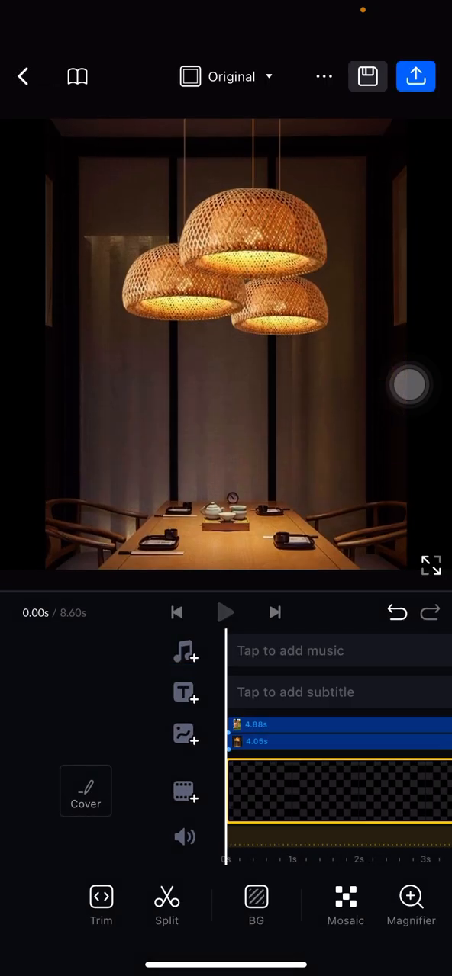
{"action": "left_click", "coordinate": [225, 613]}
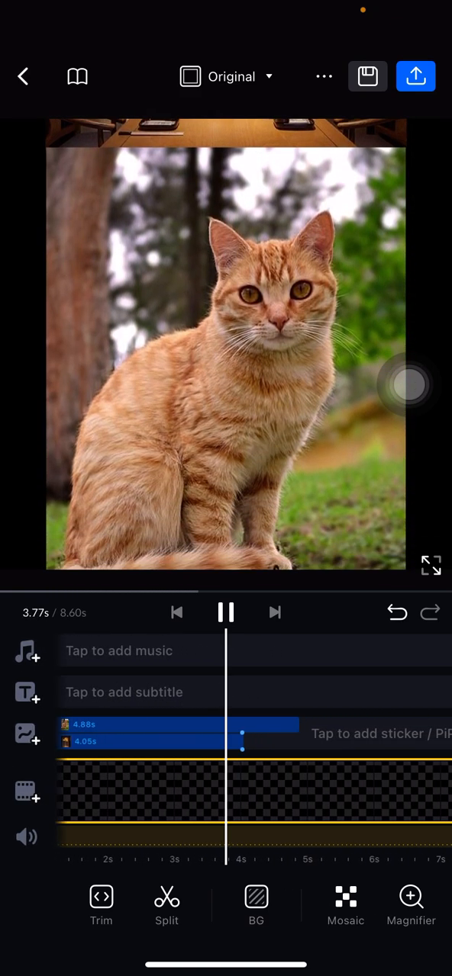
{"action": "left_click", "coordinate": [226, 613]}
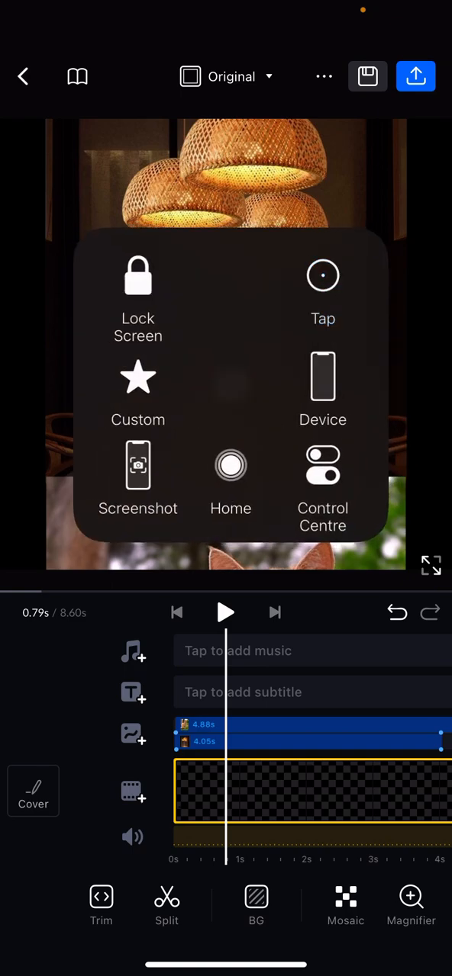
Begin a new subtitle layer reading 'Go on and' over the restaurant scene.
{"action": "left_click", "coordinate": [133, 692]}
{"action": "type", "text": "Go on and"}
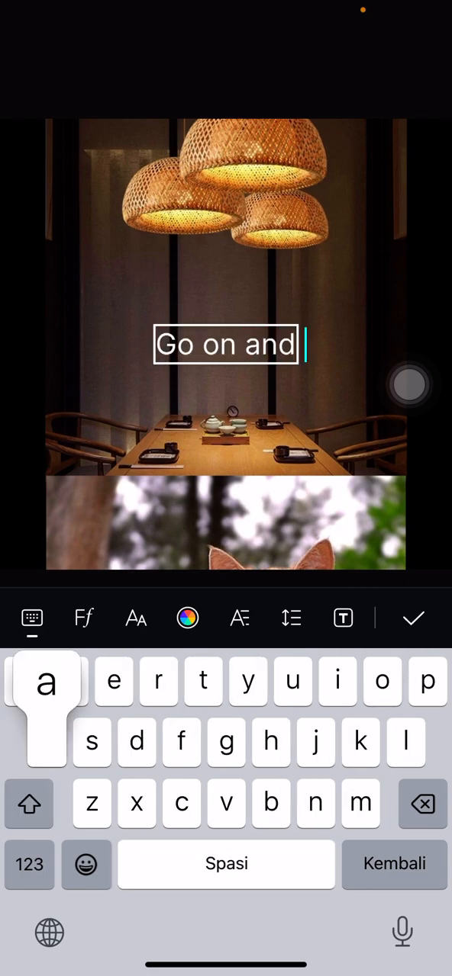
Finish the subtitle 'Go on and ask me' and add the next lyric lines to the text track.
{"action": "type", "text": "a"}
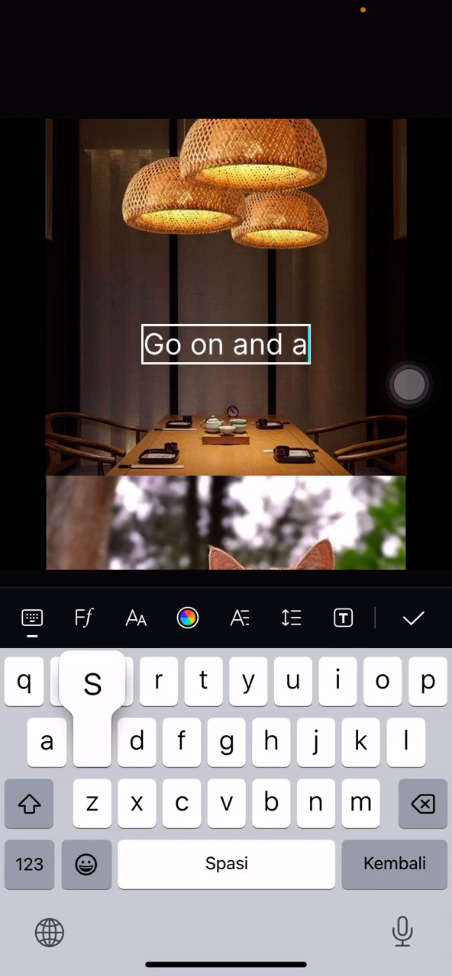
{"action": "type", "text": "sk me"}
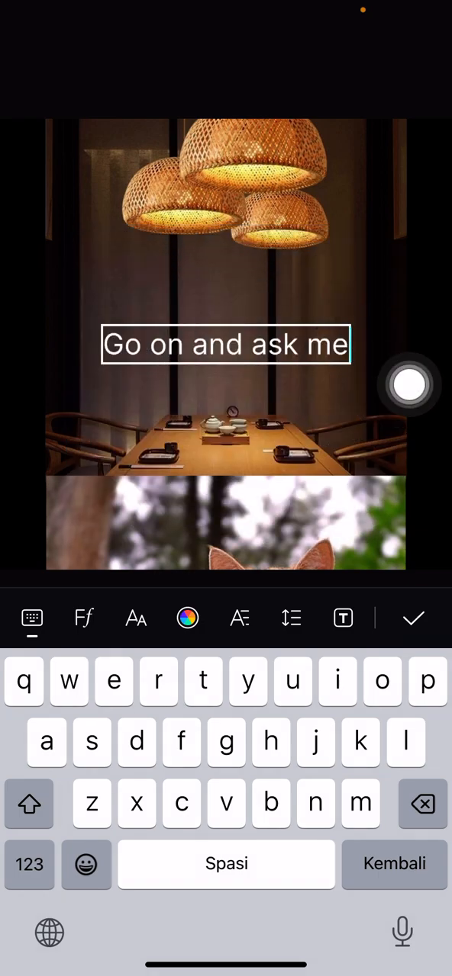
{"action": "left_click", "coordinate": [412, 618]}
{"action": "type", "text": "W"}
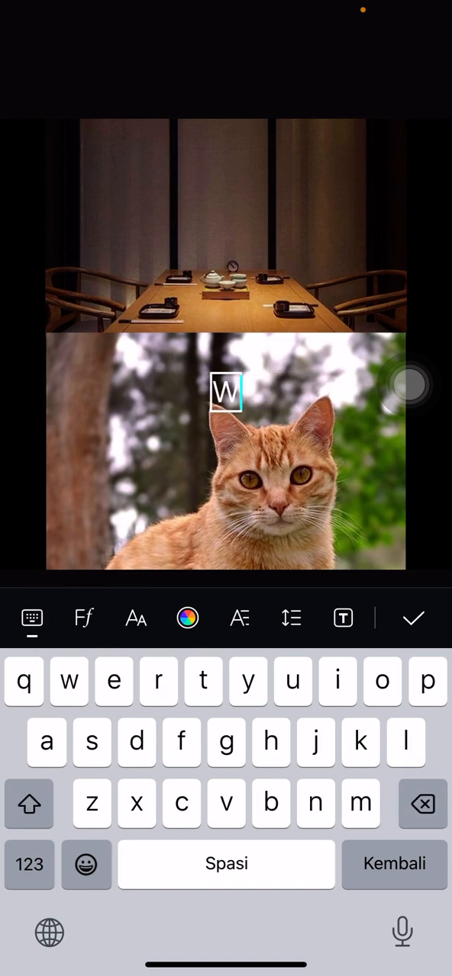
{"action": "type", "text": "hy"}
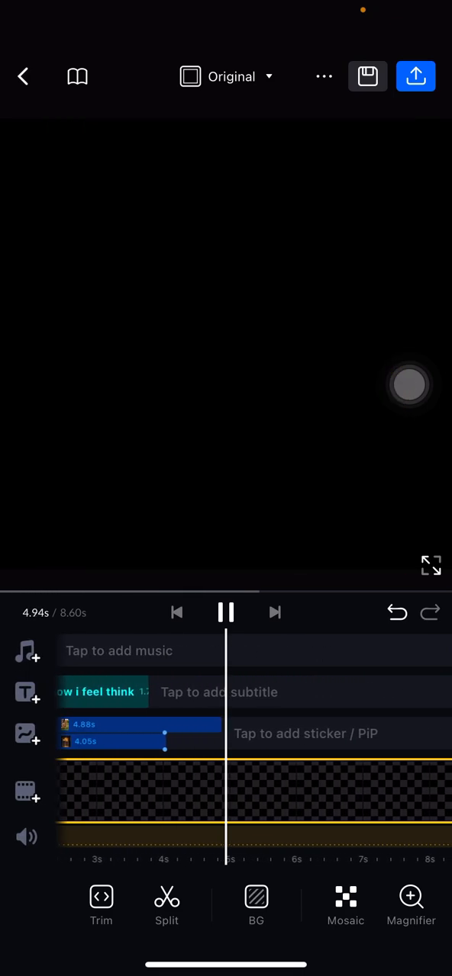
Leave the project so the save-or-discard prompt appears.
{"action": "left_click", "coordinate": [23, 76]}
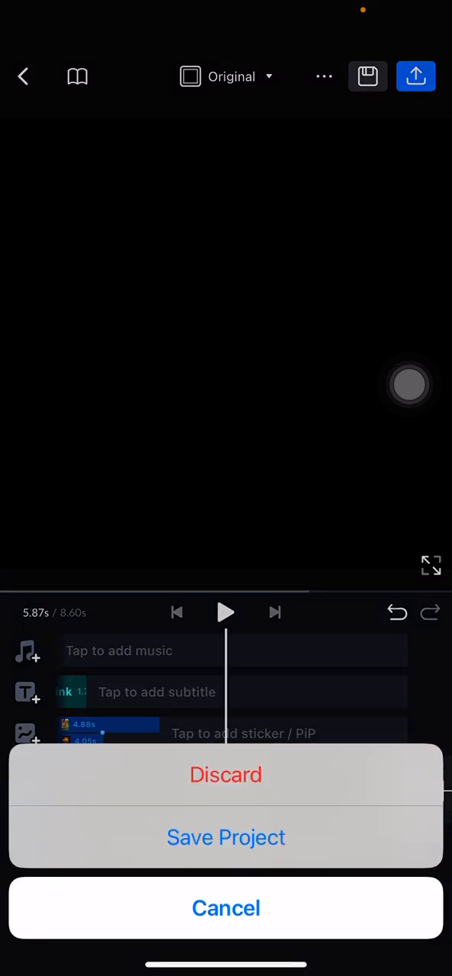